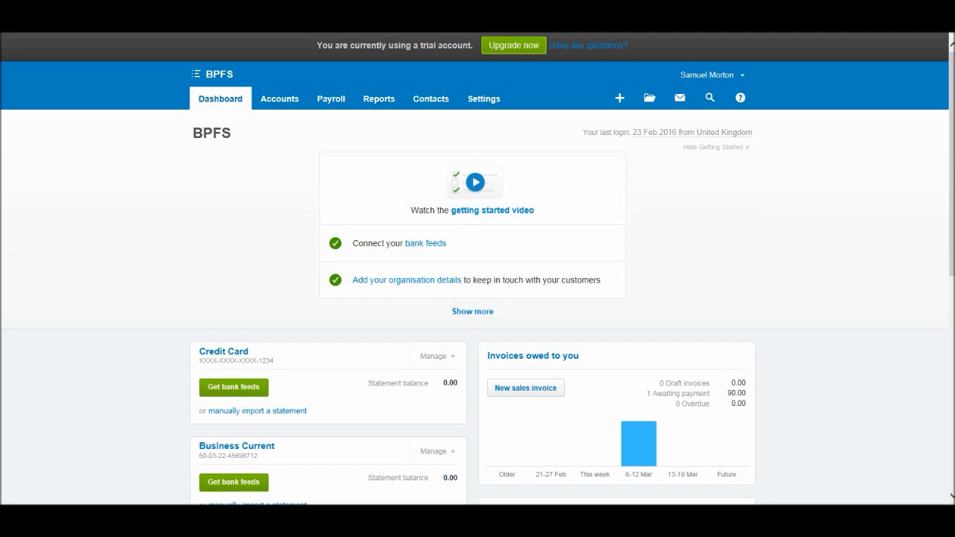
Go to Accounts > Sales and list the invoices Awaiting Payment, showing INV-0001 for Essex Accountants
{"action": "left_click", "coordinate": [279, 98]}
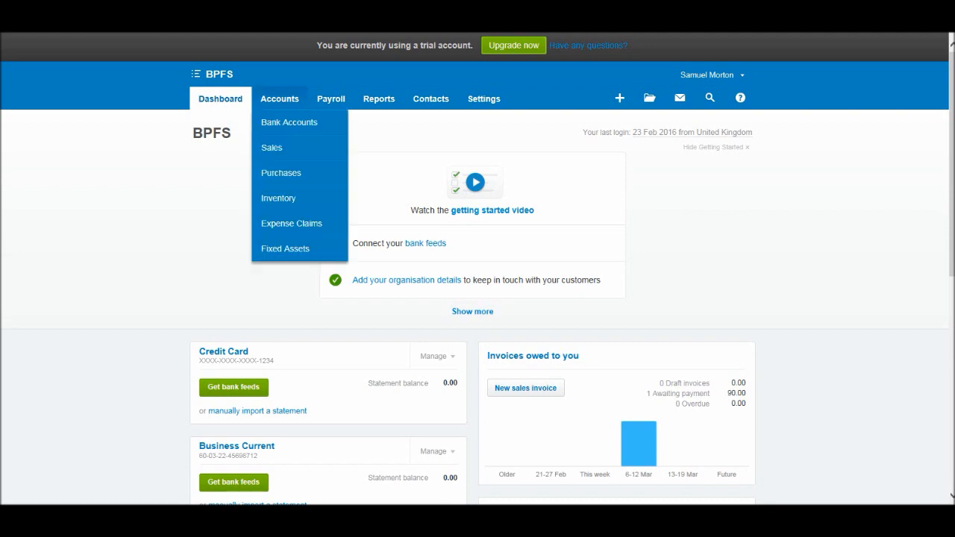
{"action": "mouse_move", "coordinate": [289, 123]}
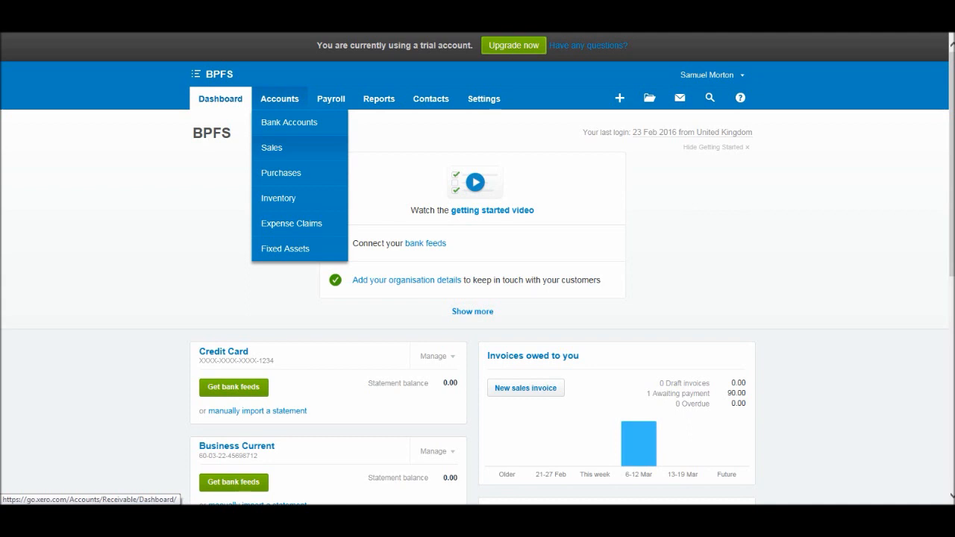
{"action": "left_click", "coordinate": [271, 148]}
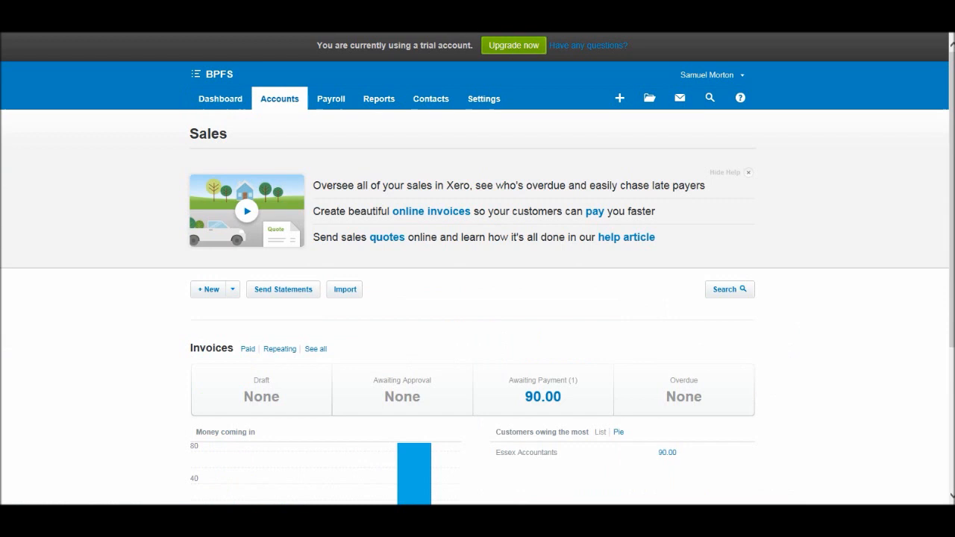
{"action": "scroll", "scroll_direction": "down", "scroll_amount": 3}
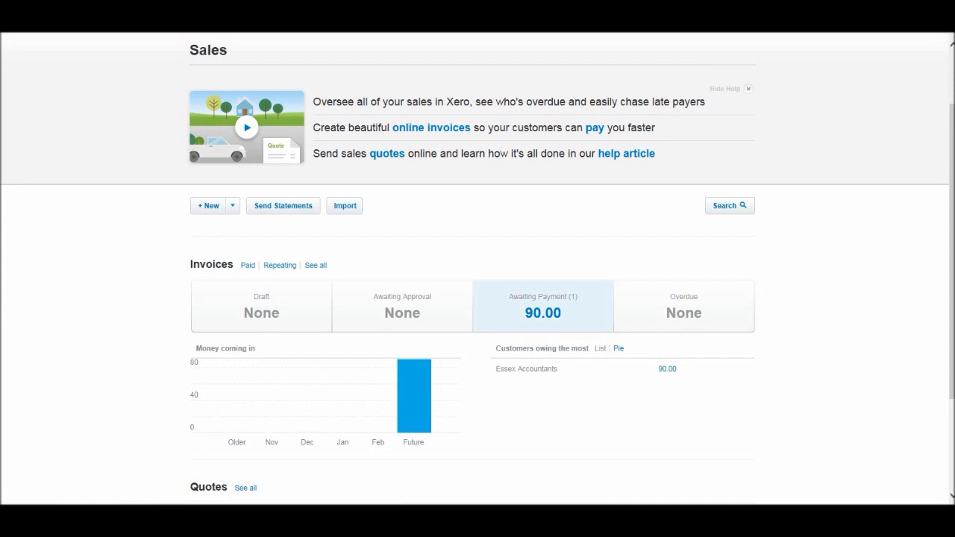
{"action": "left_click", "coordinate": [543, 306]}
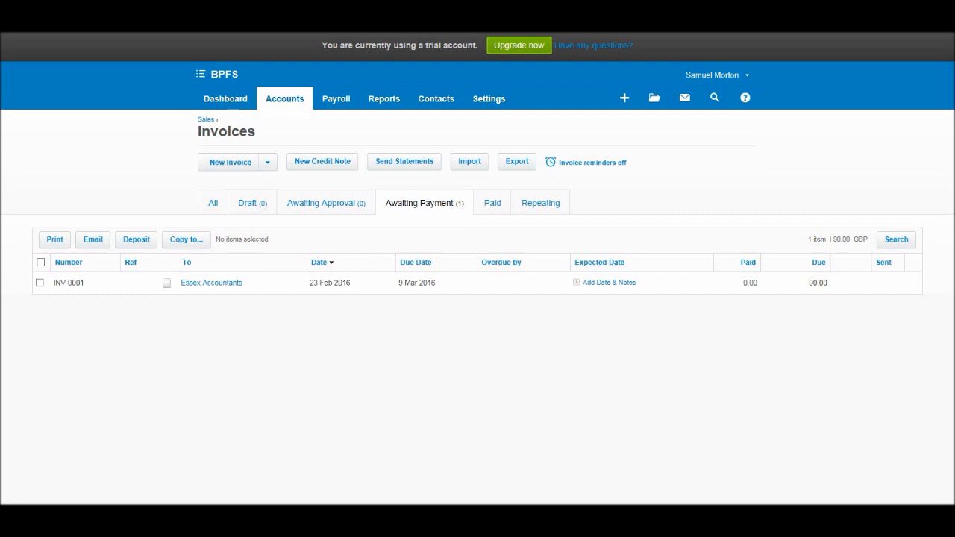
Open invoice INV-0001 and move down to its payment section
{"action": "left_click", "coordinate": [69, 284]}
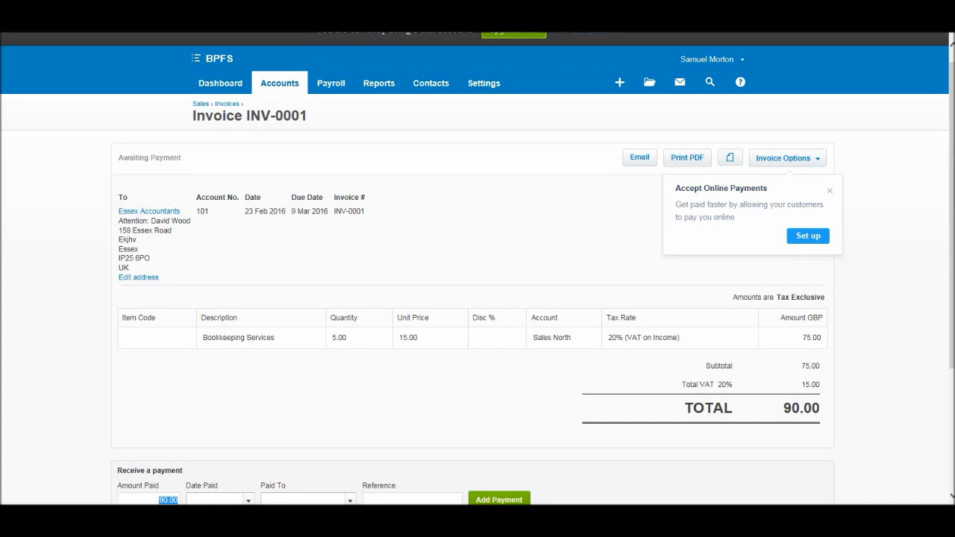
{"action": "left_click", "coordinate": [830, 189]}
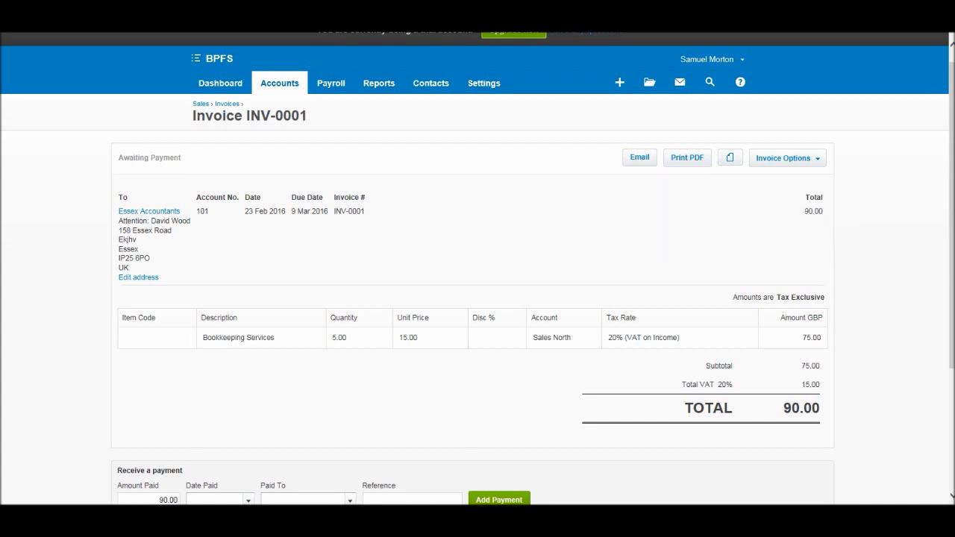
{"action": "scroll", "scroll_direction": "down", "scroll_amount": 3}
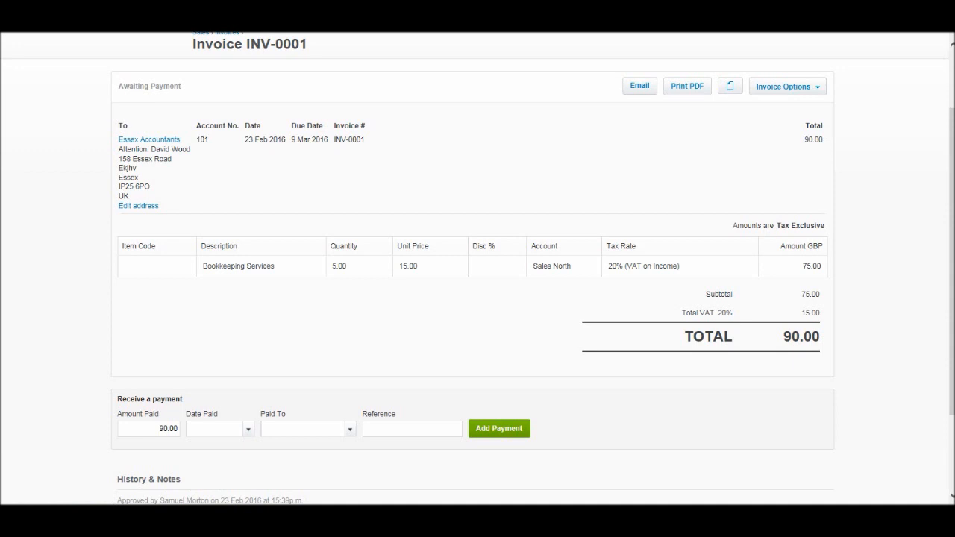
{"action": "scroll", "scroll_direction": "down", "scroll_amount": 3}
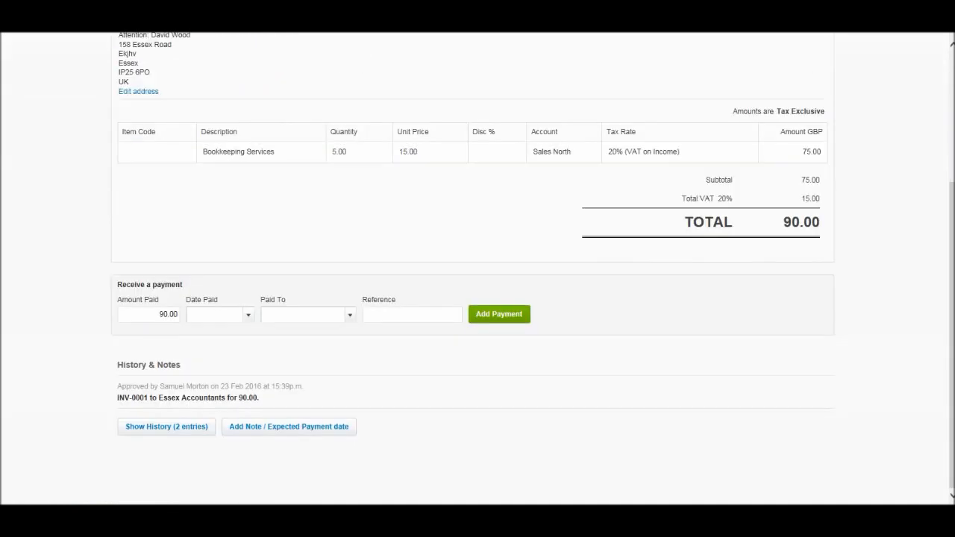
Record the 90.00 payment dated 29 Feb 2016 into the Business Current account
{"action": "left_click", "coordinate": [218, 313]}
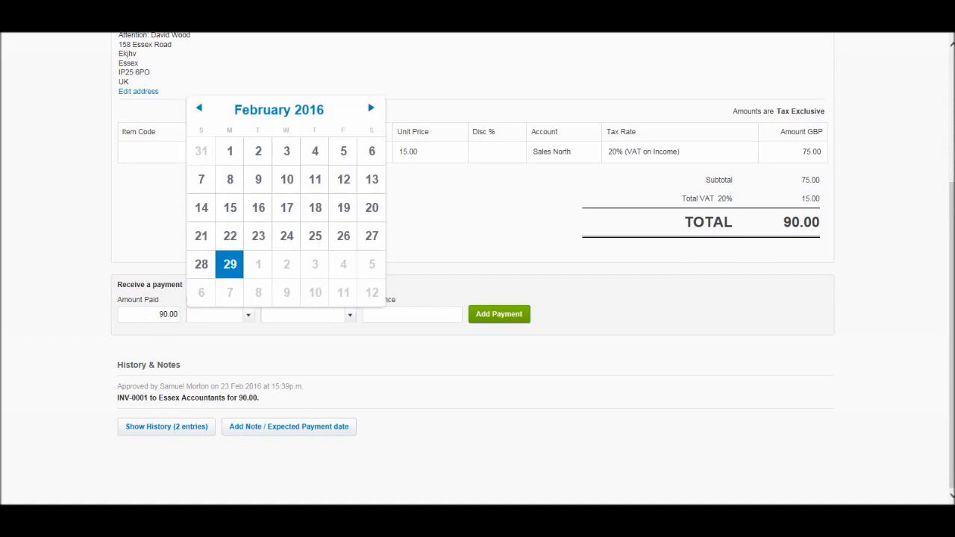
{"action": "left_click", "coordinate": [230, 264]}
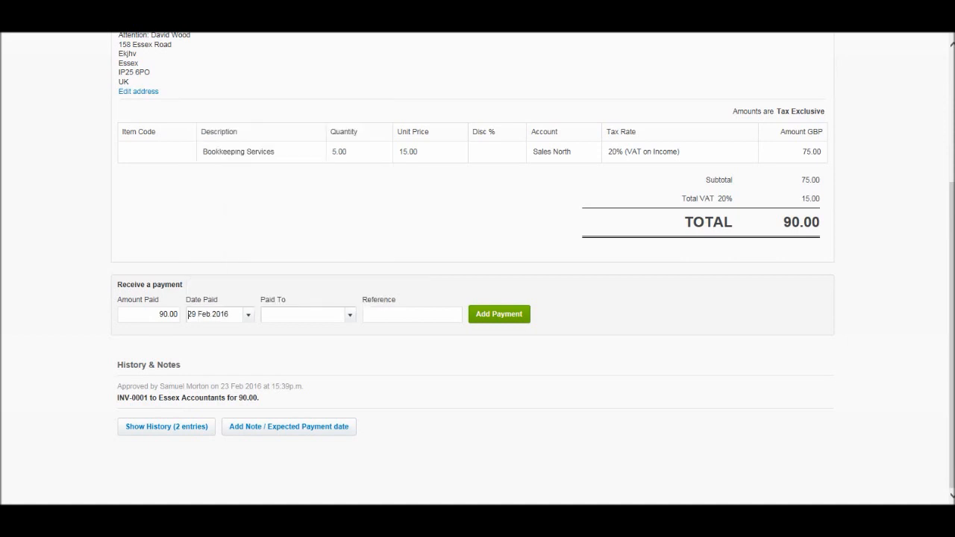
{"action": "left_click", "coordinate": [306, 313]}
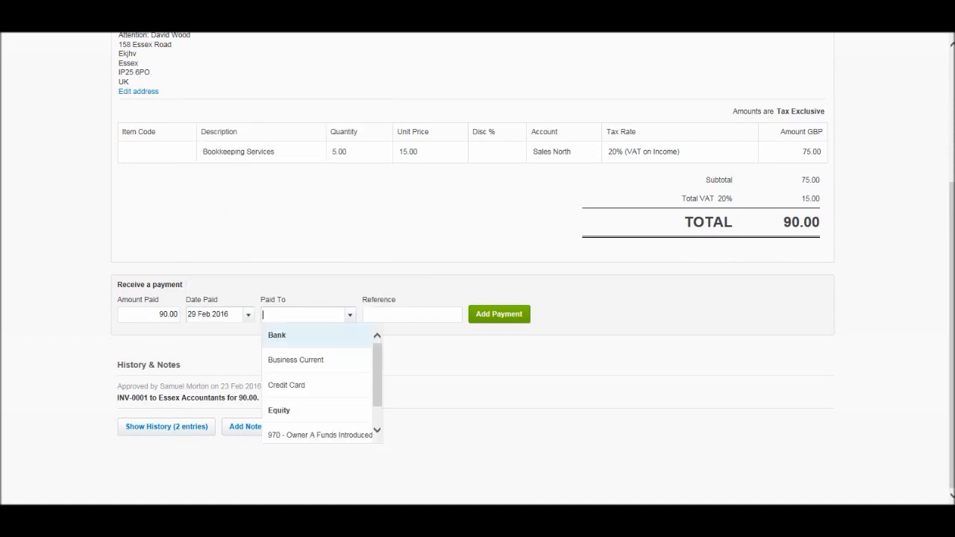
{"action": "mouse_move", "coordinate": [296, 360]}
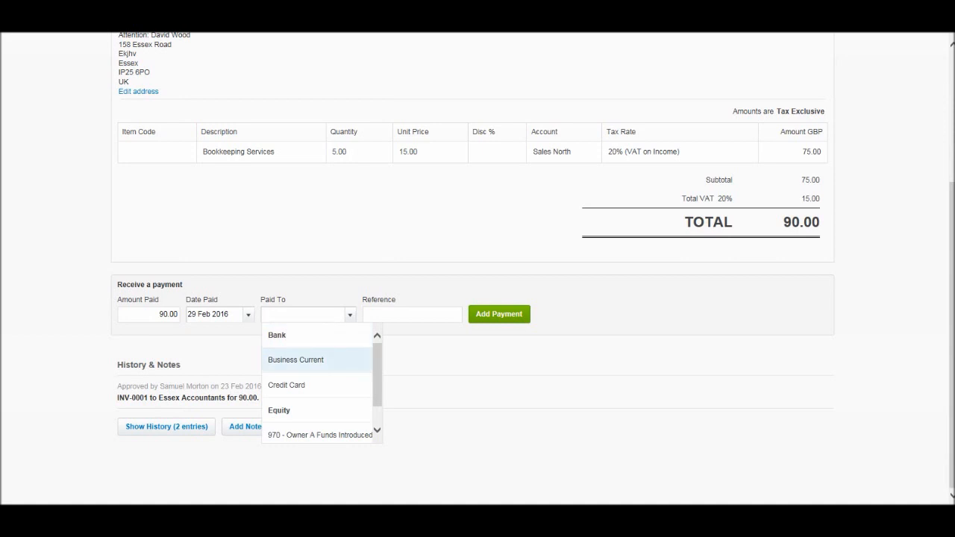
{"action": "mouse_move", "coordinate": [287, 385]}
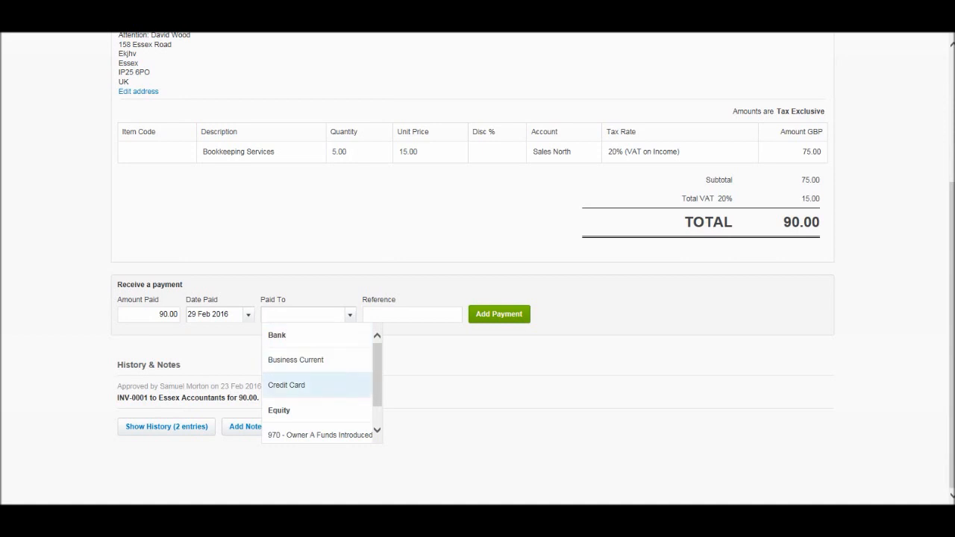
{"action": "mouse_move", "coordinate": [295, 360]}
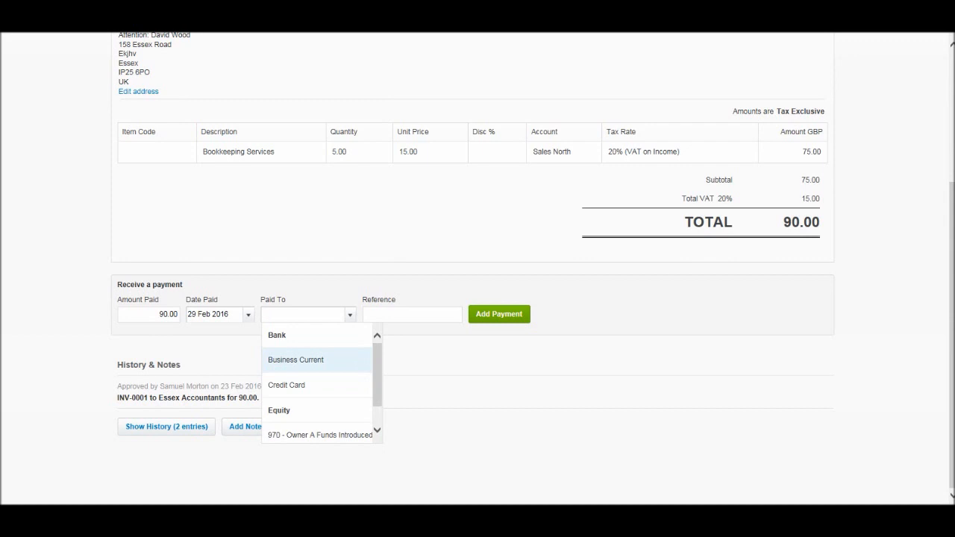
{"action": "left_click", "coordinate": [295, 360]}
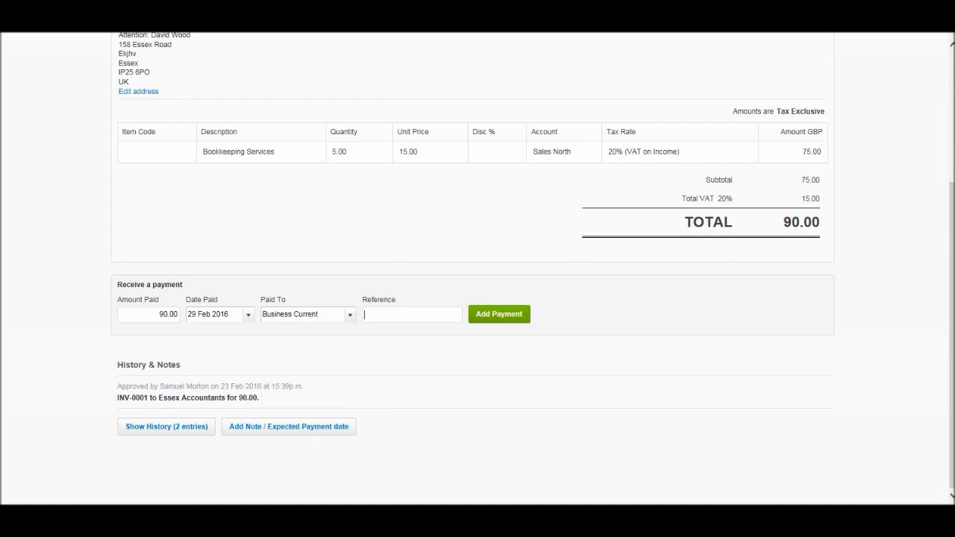
{"action": "scroll", "scroll_direction": "up", "scroll_amount": 3}
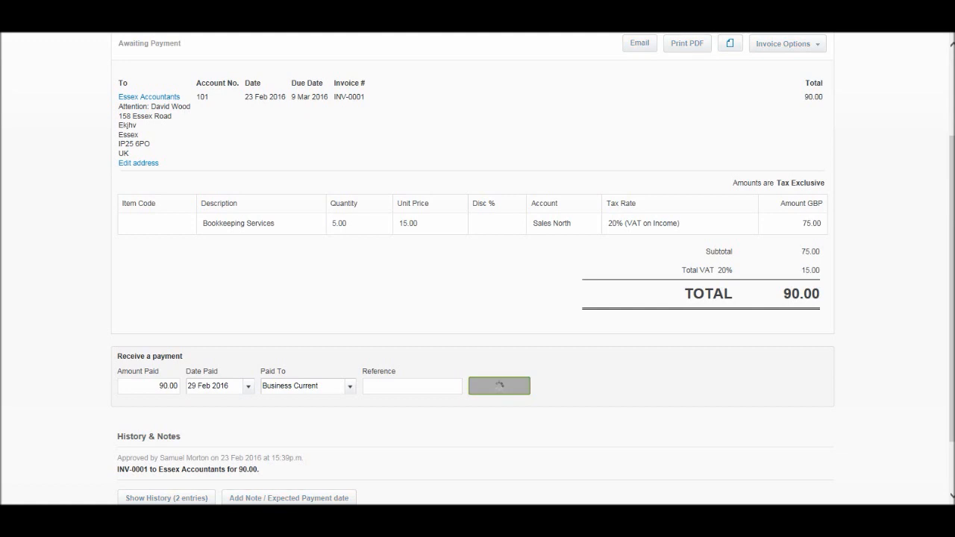
{"action": "left_click", "coordinate": [499, 385]}
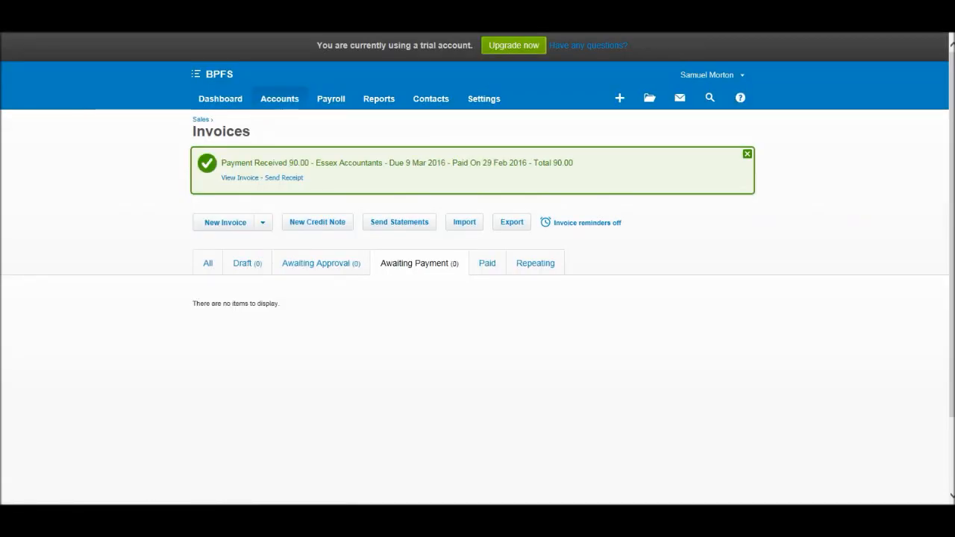
Show the Business Current account transactions with the unreconciled 90.00 INV-0001 payment
{"action": "left_click", "coordinate": [279, 99]}
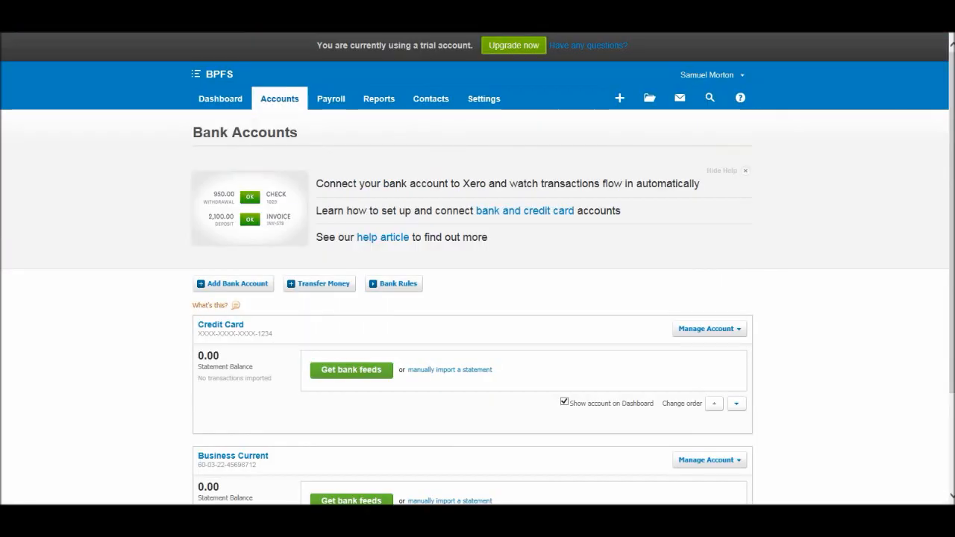
{"action": "scroll", "scroll_direction": "down", "scroll_amount": 3}
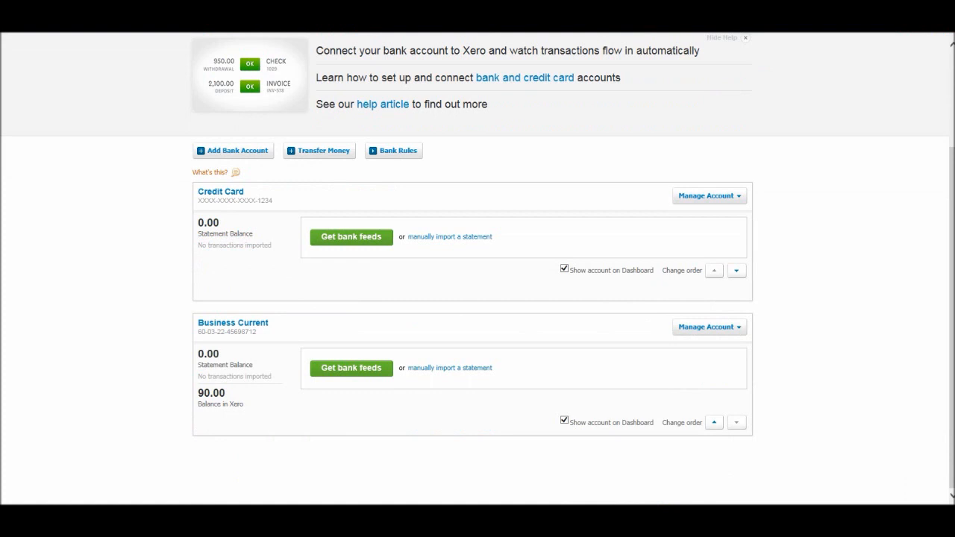
{"action": "mouse_move", "coordinate": [233, 323]}
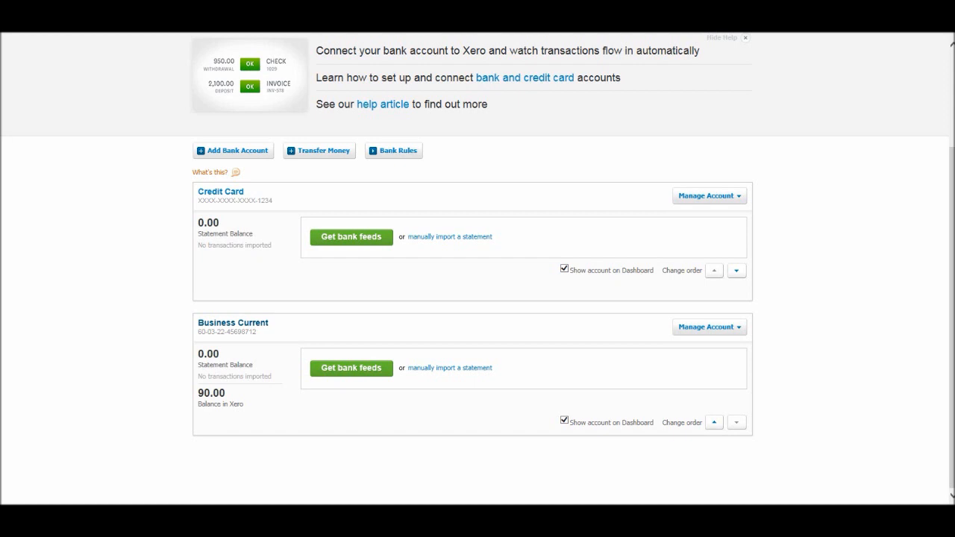
{"action": "left_click", "coordinate": [233, 322]}
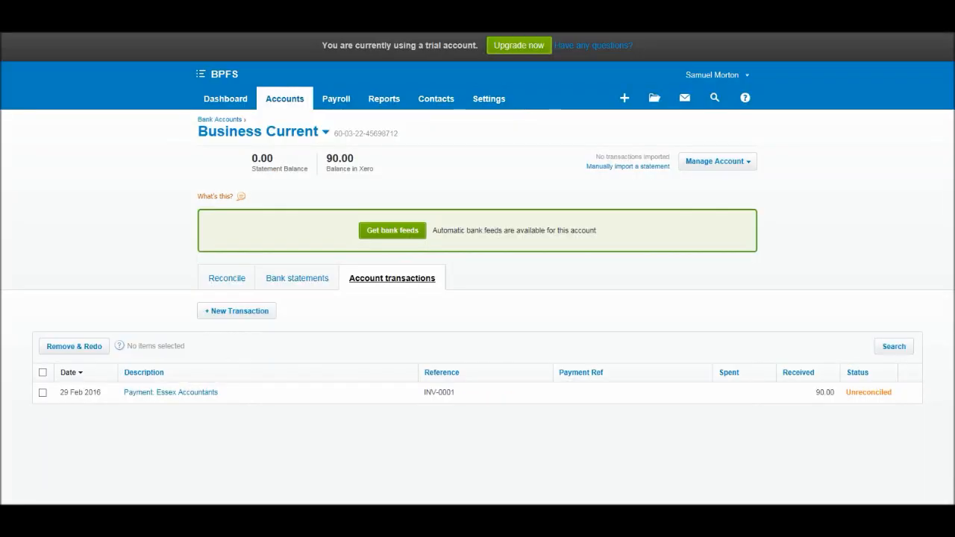
{"action": "mouse_move", "coordinate": [170, 391]}
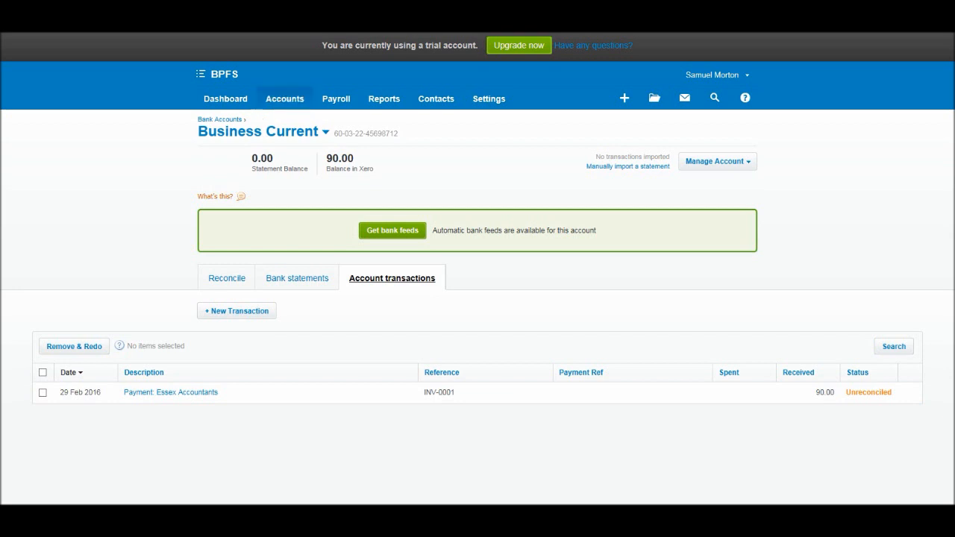
Go to Accounts > Purchases and open the 100.00 insurance bill awaiting payment
{"action": "left_click", "coordinate": [283, 98]}
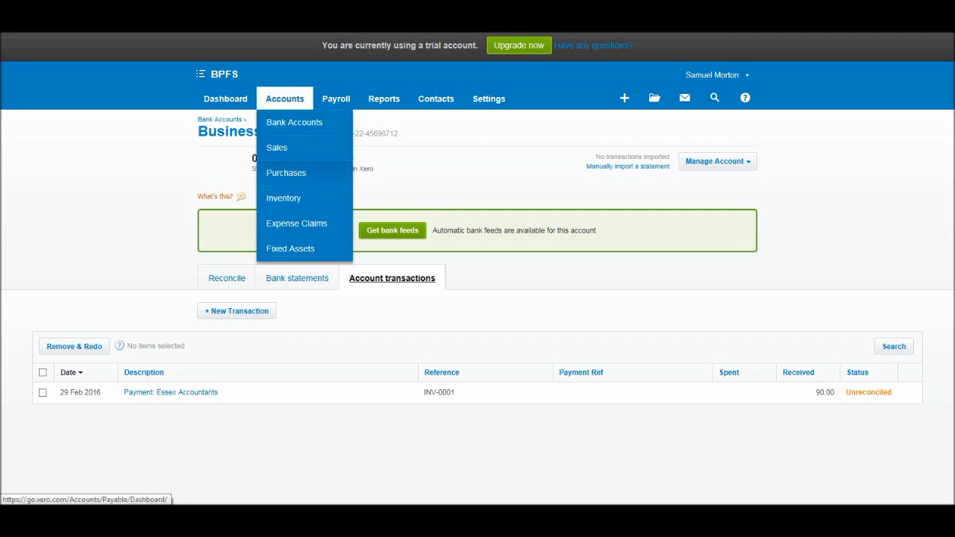
{"action": "mouse_move", "coordinate": [278, 148]}
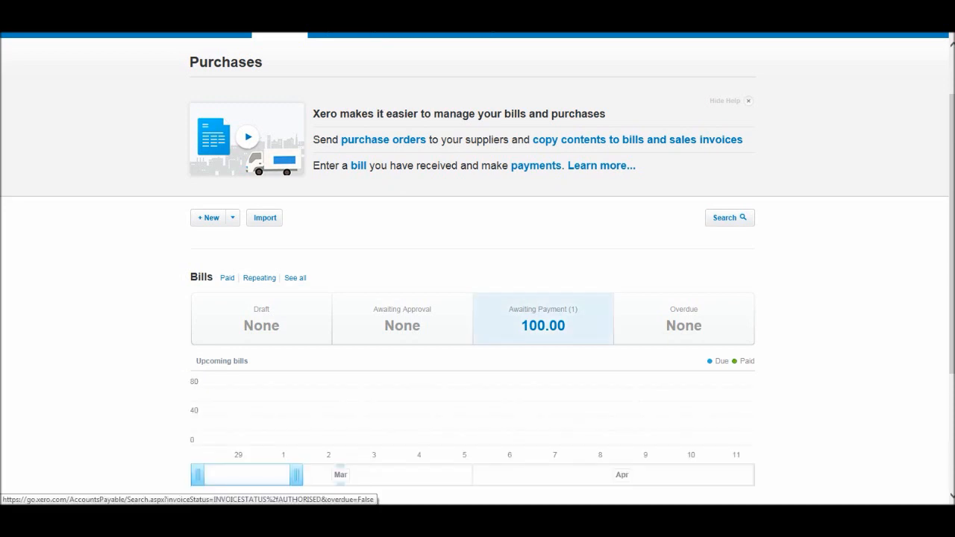
{"action": "left_click", "coordinate": [543, 319]}
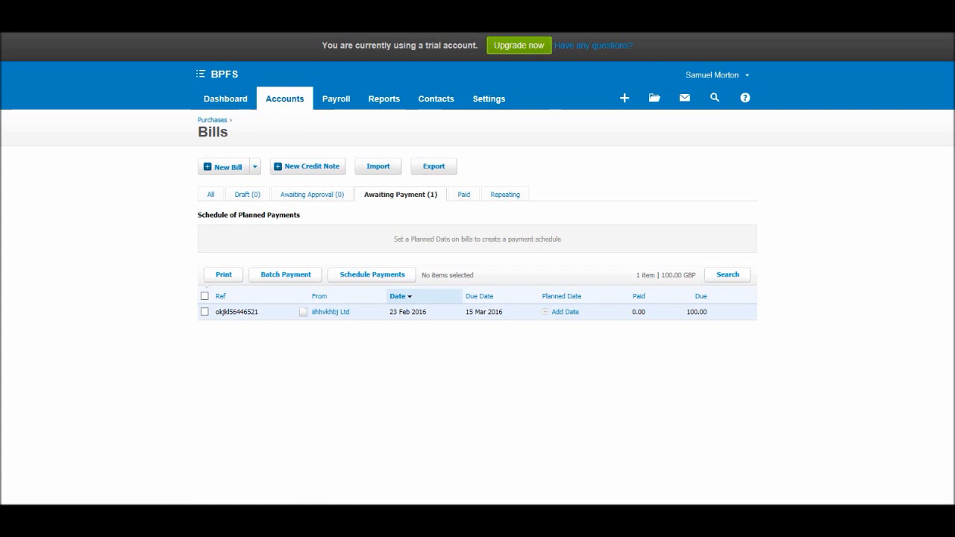
{"action": "left_click", "coordinate": [238, 312]}
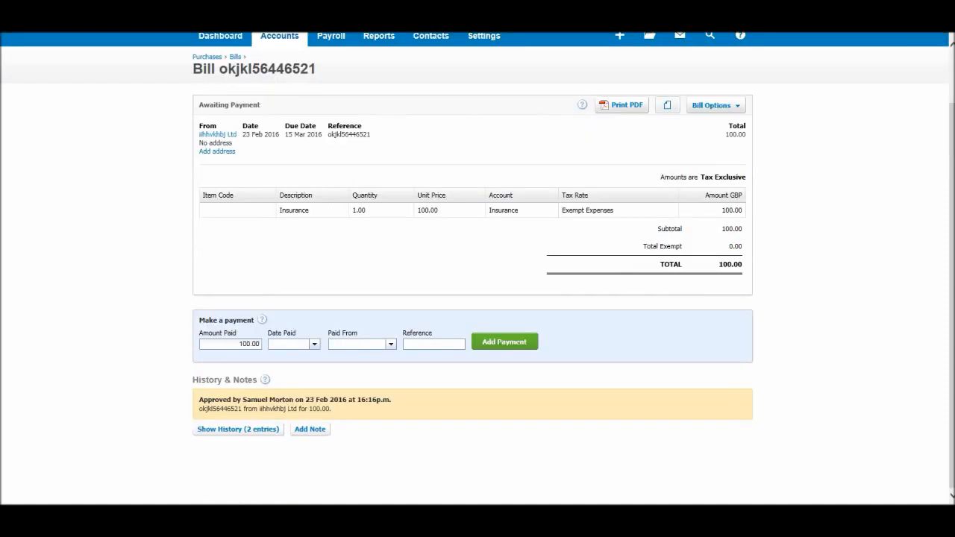
Record the bill's payment from the Credit Card account, dated 26 Feb 2016
{"action": "left_click", "coordinate": [313, 343]}
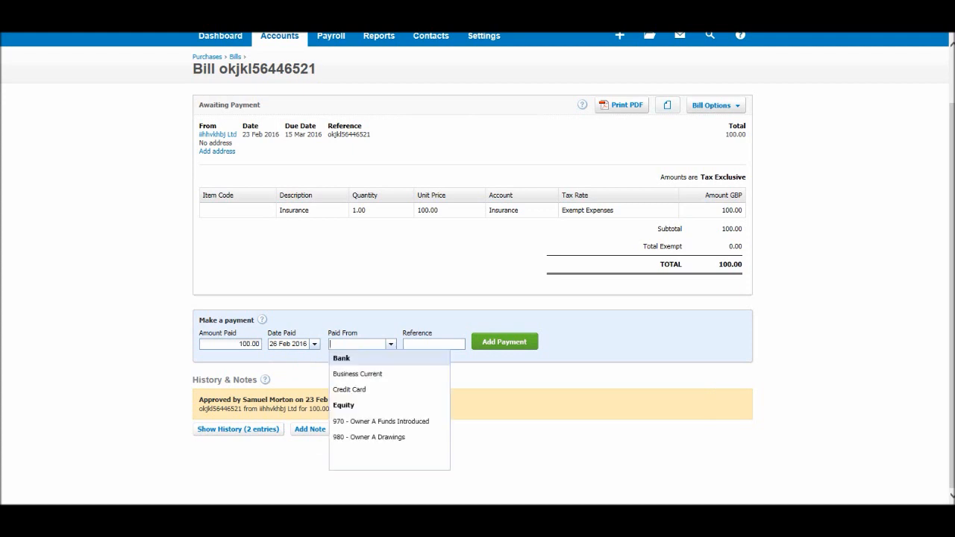
{"action": "left_click", "coordinate": [350, 388]}
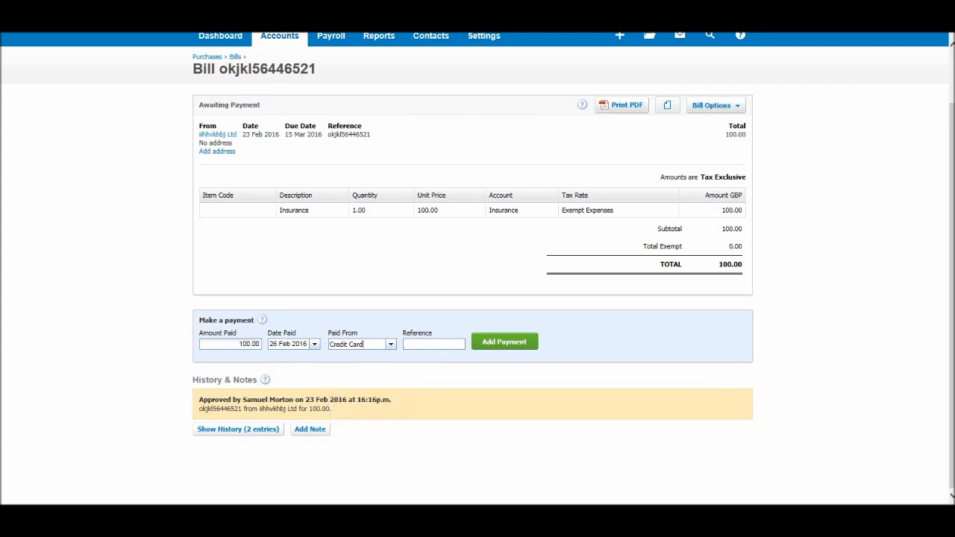
{"action": "left_click", "coordinate": [505, 340]}
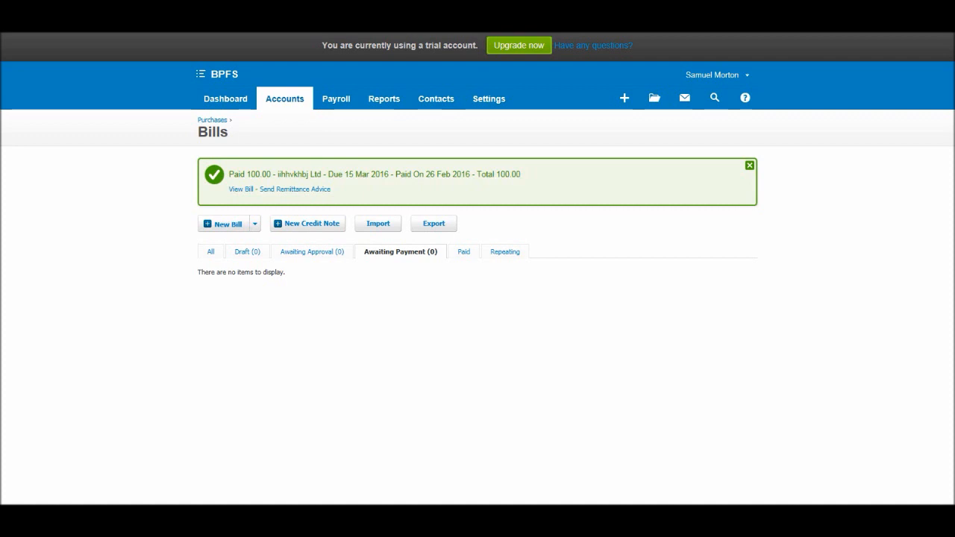
View the bank balances (Credit Card (100.00), Business Current 90.00) and manage the Business Current account
{"action": "left_click", "coordinate": [283, 99]}
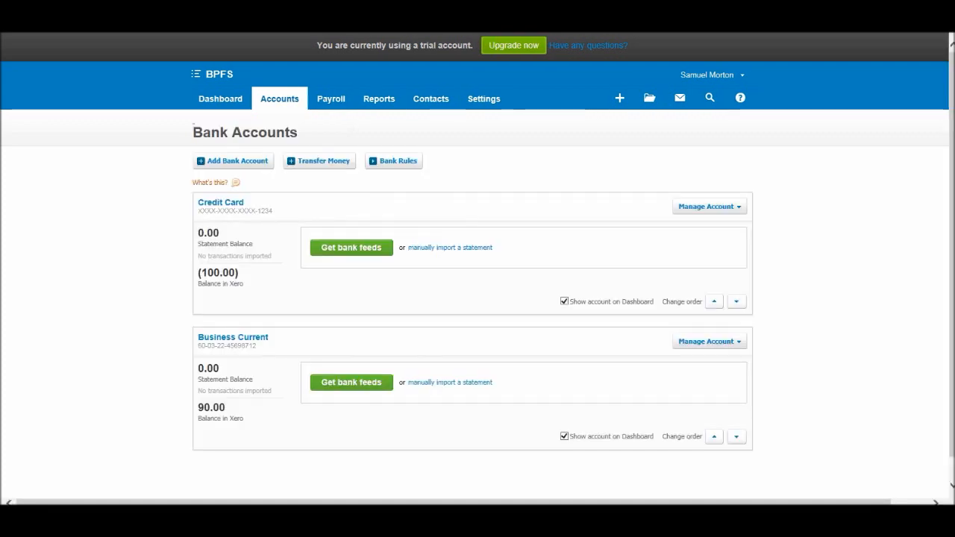
{"action": "left_click", "coordinate": [212, 182]}
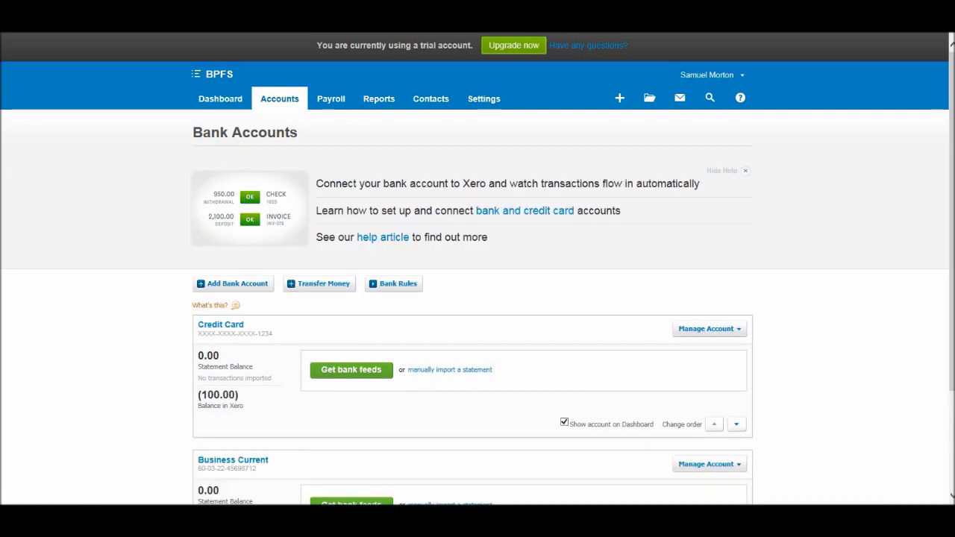
{"action": "scroll", "scroll_direction": "down", "scroll_amount": 3}
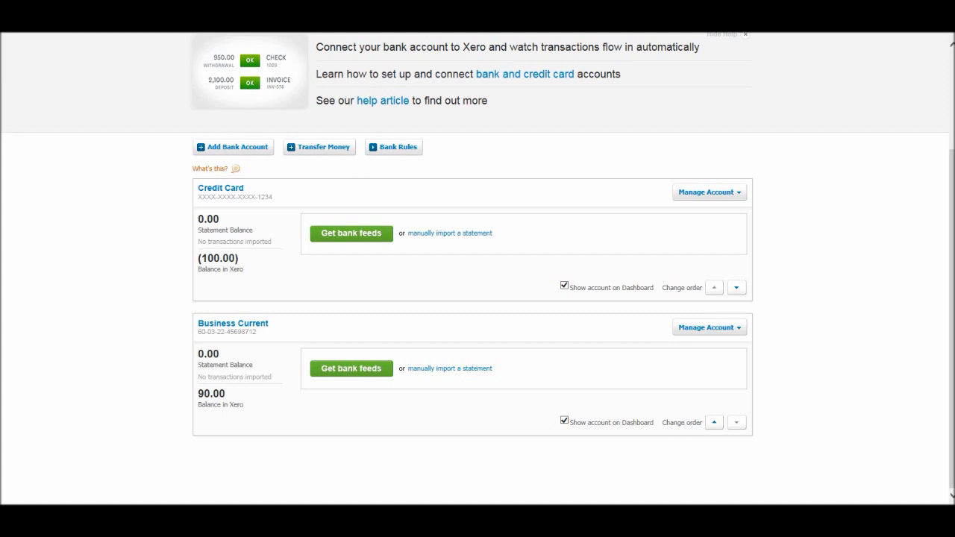
{"action": "left_click", "coordinate": [708, 327]}
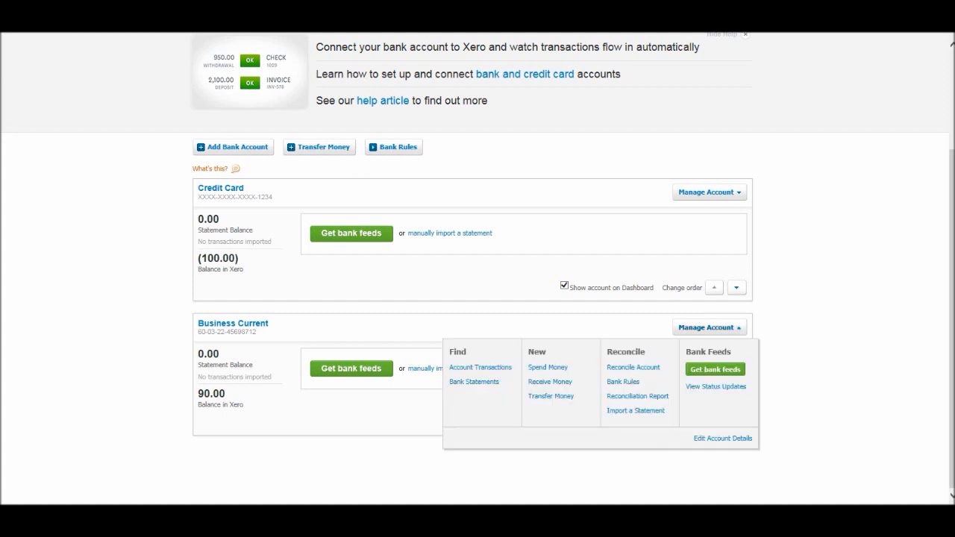
{"action": "mouse_move", "coordinate": [549, 382]}
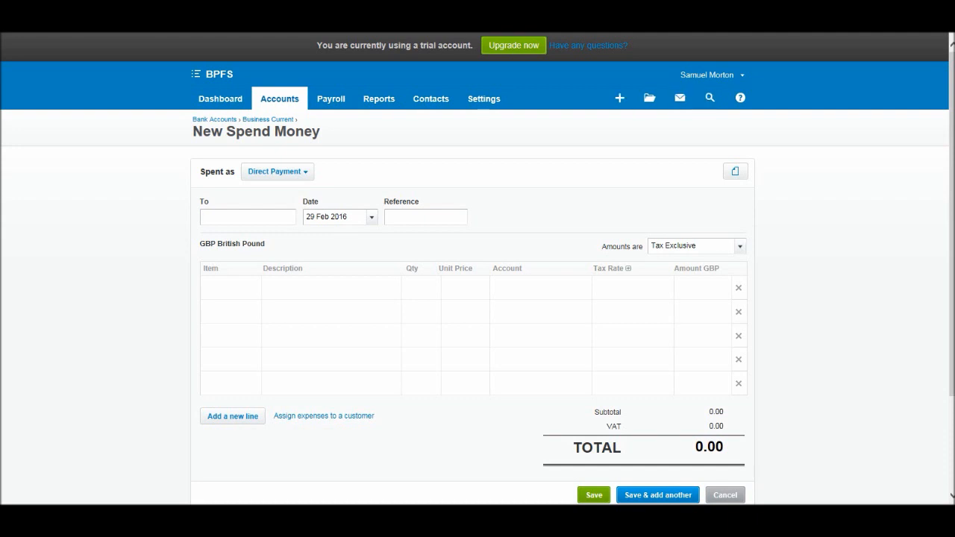
{"action": "left_click", "coordinate": [331, 286]}
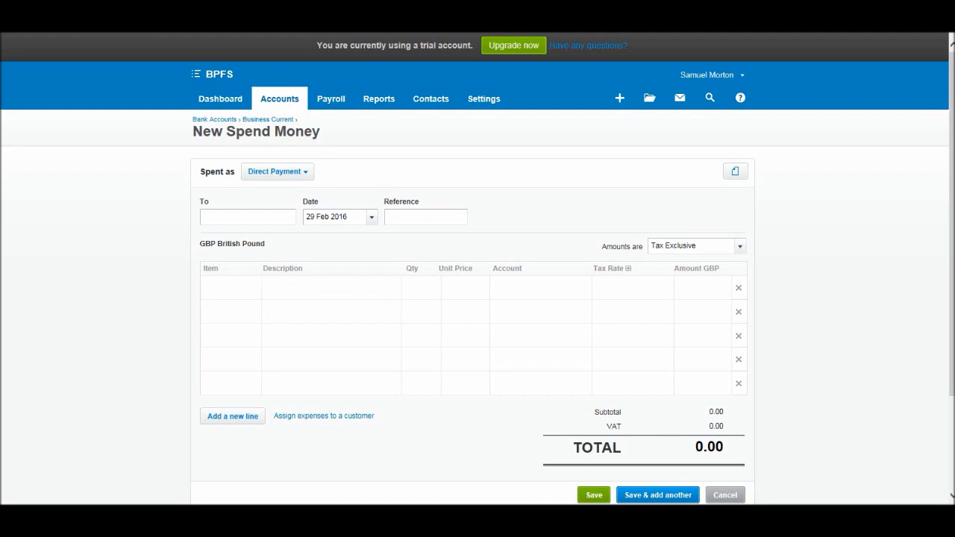
{"action": "left_click", "coordinate": [537, 287]}
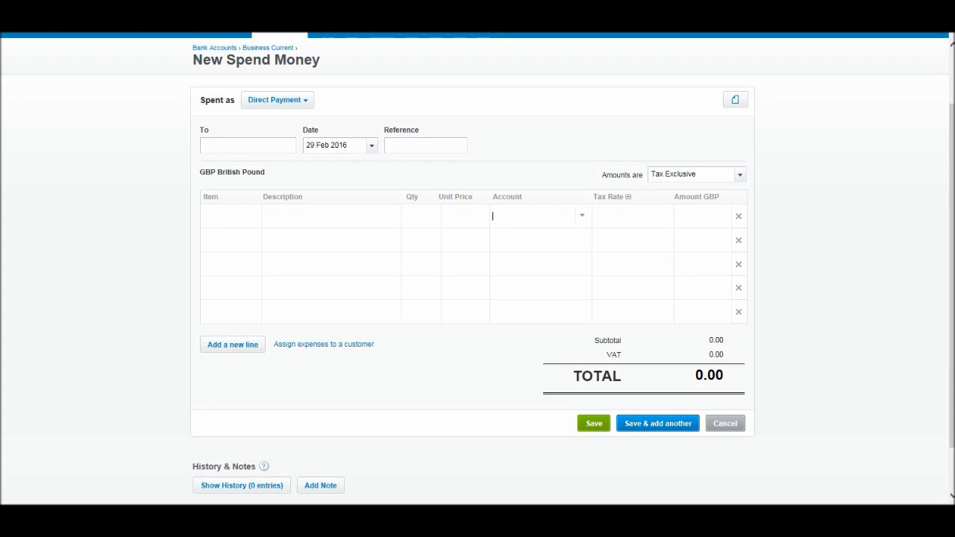
{"action": "scroll", "scroll_direction": "up", "scroll_amount": 3}
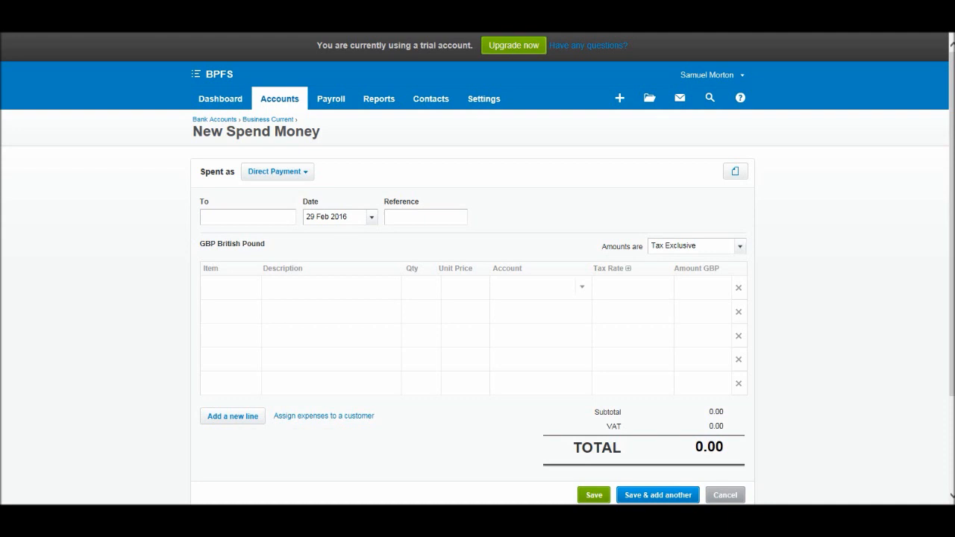
{"action": "left_click", "coordinate": [523, 287]}
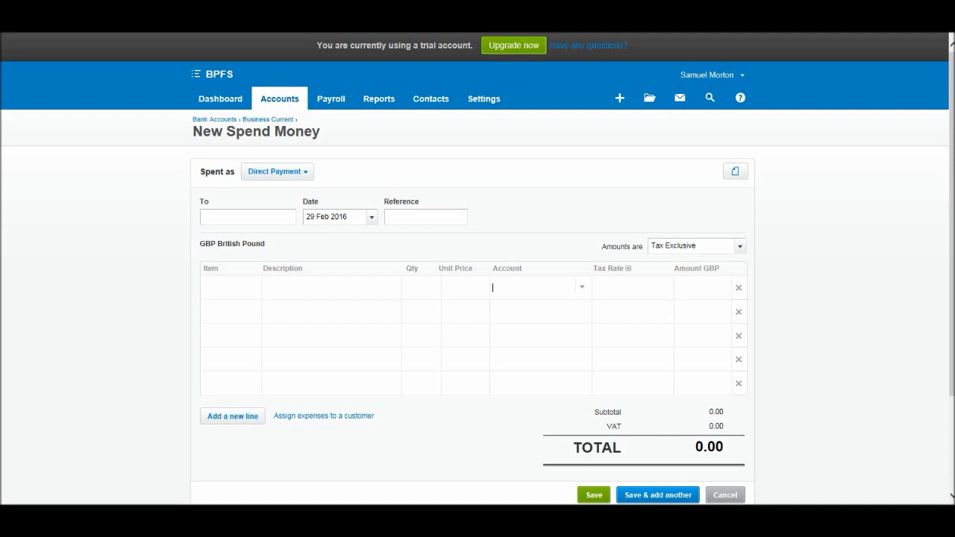